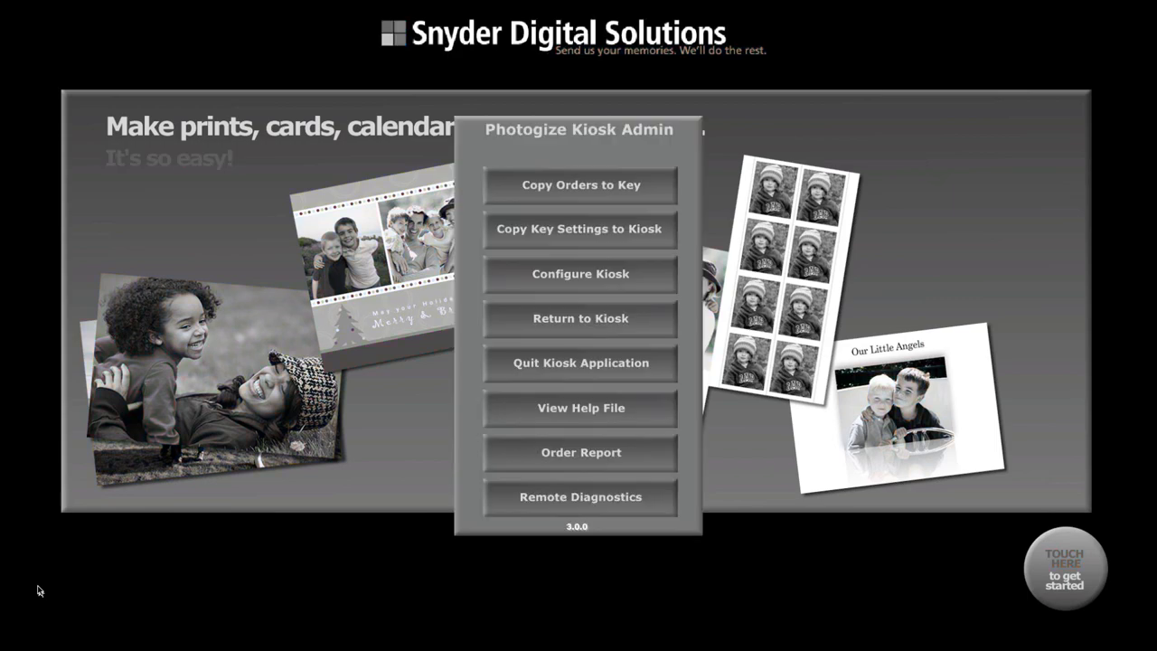
- Open Configure Kiosk from the Admin menu to show the General settings tab
{"action": "left_click", "coordinate": [580, 273]}
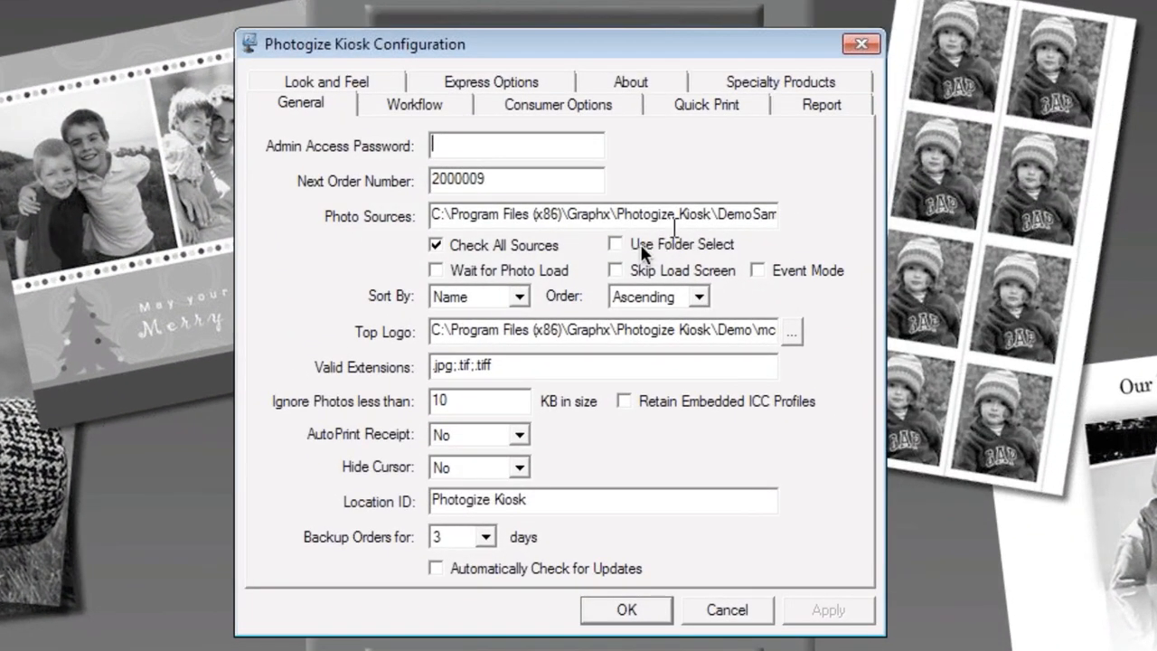
{"action": "mouse_move", "coordinate": [700, 262]}
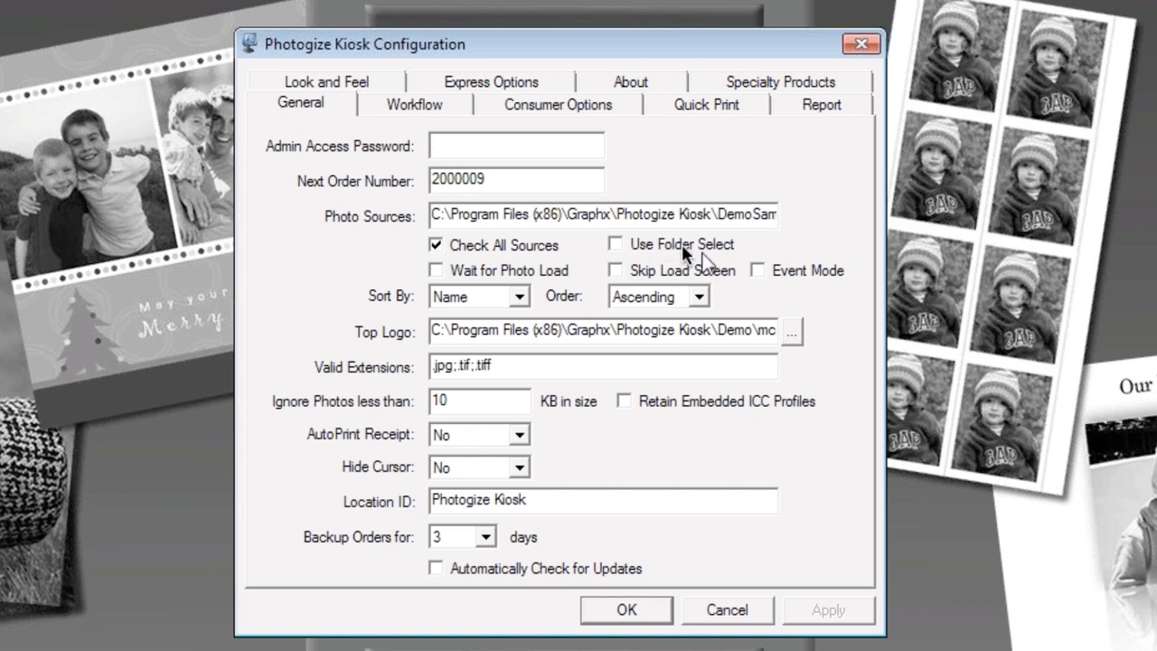
{"action": "left_click", "coordinate": [616, 244]}
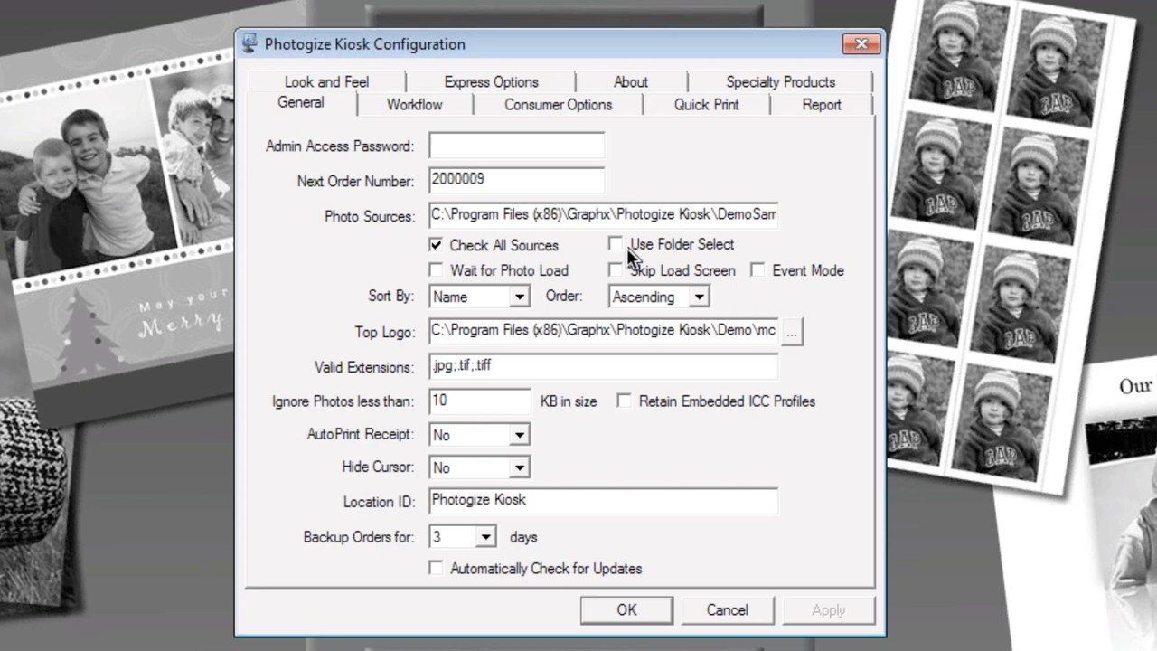
{"action": "mouse_move", "coordinate": [706, 260]}
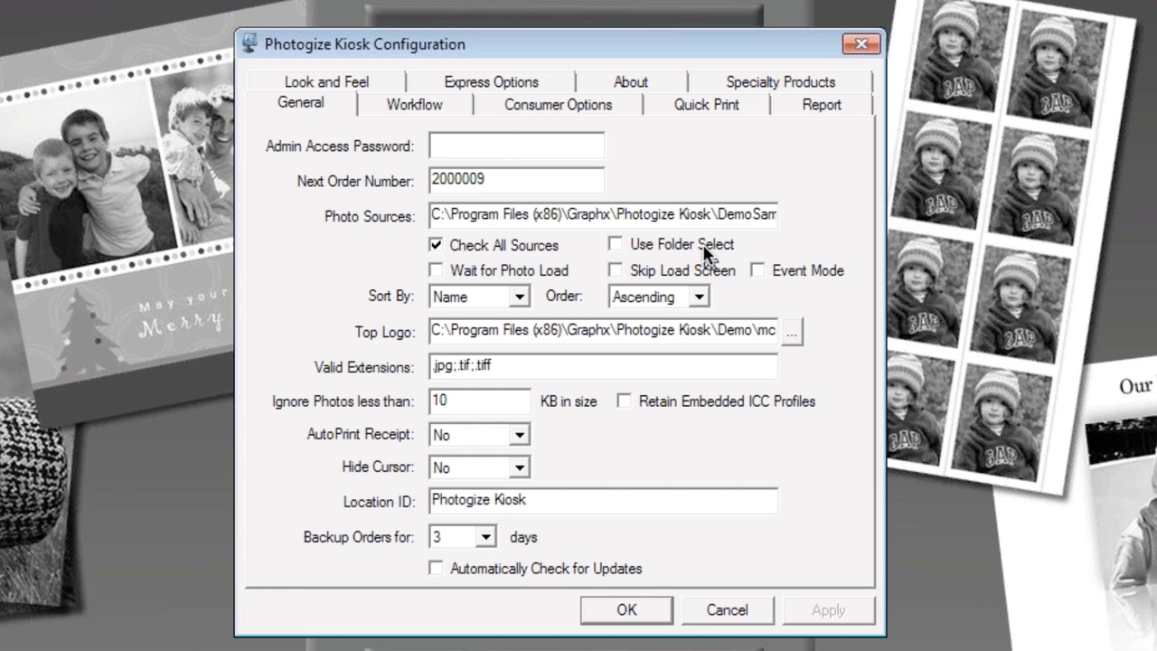
{"action": "mouse_move", "coordinate": [633, 282]}
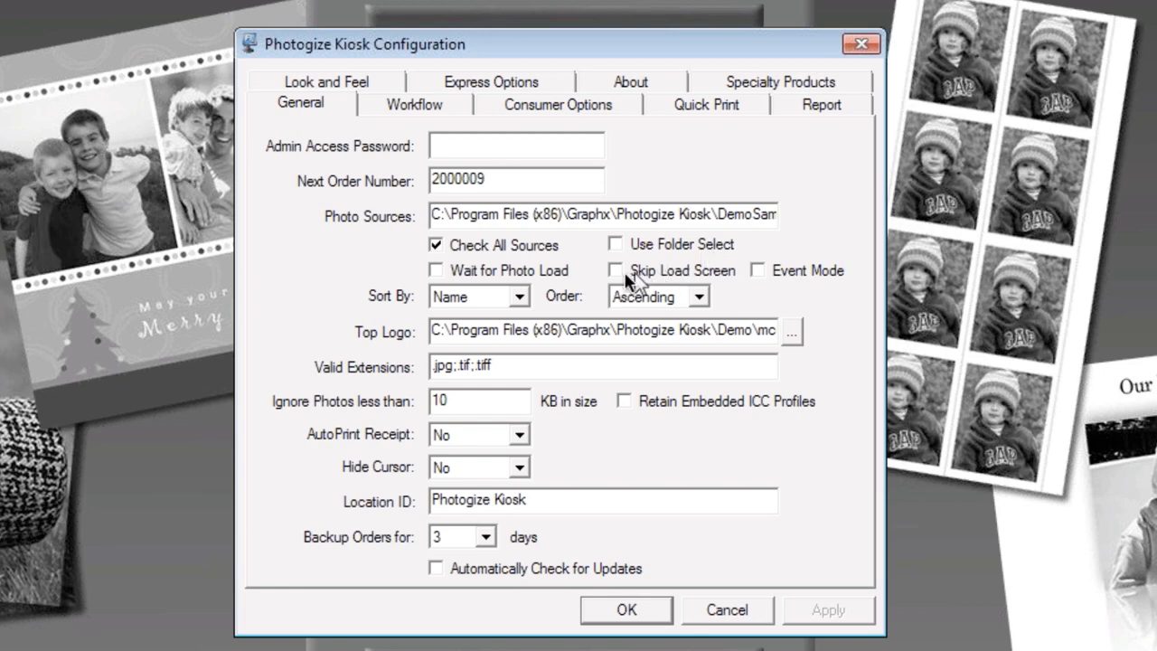
{"action": "mouse_move", "coordinate": [713, 284]}
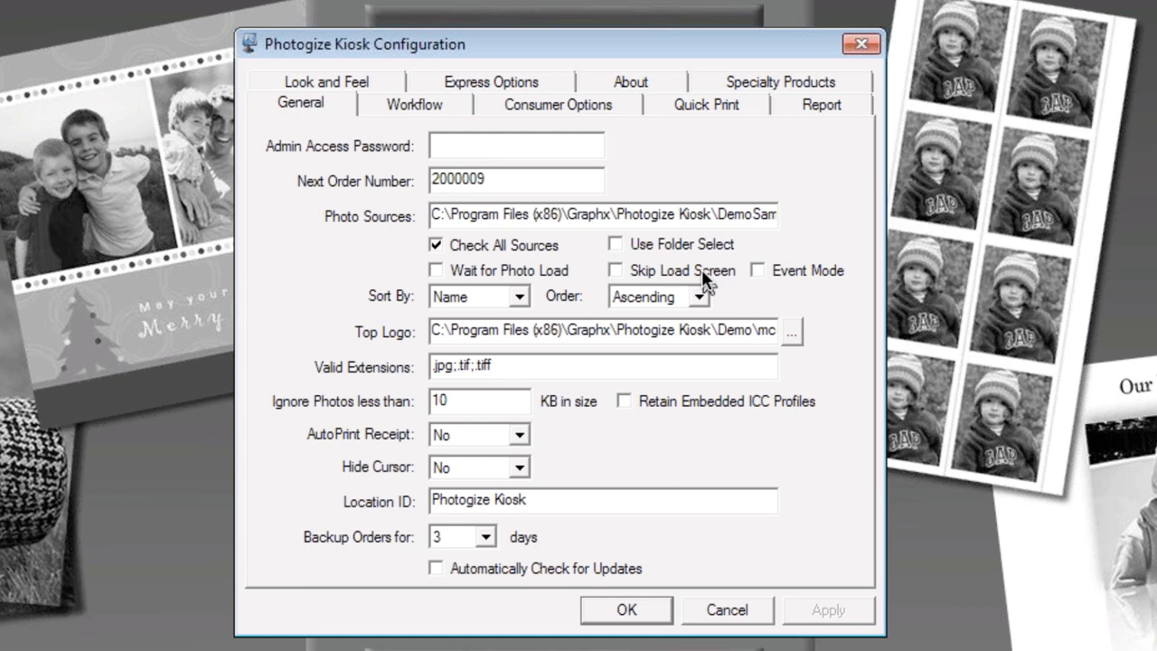
{"action": "mouse_move", "coordinate": [644, 286]}
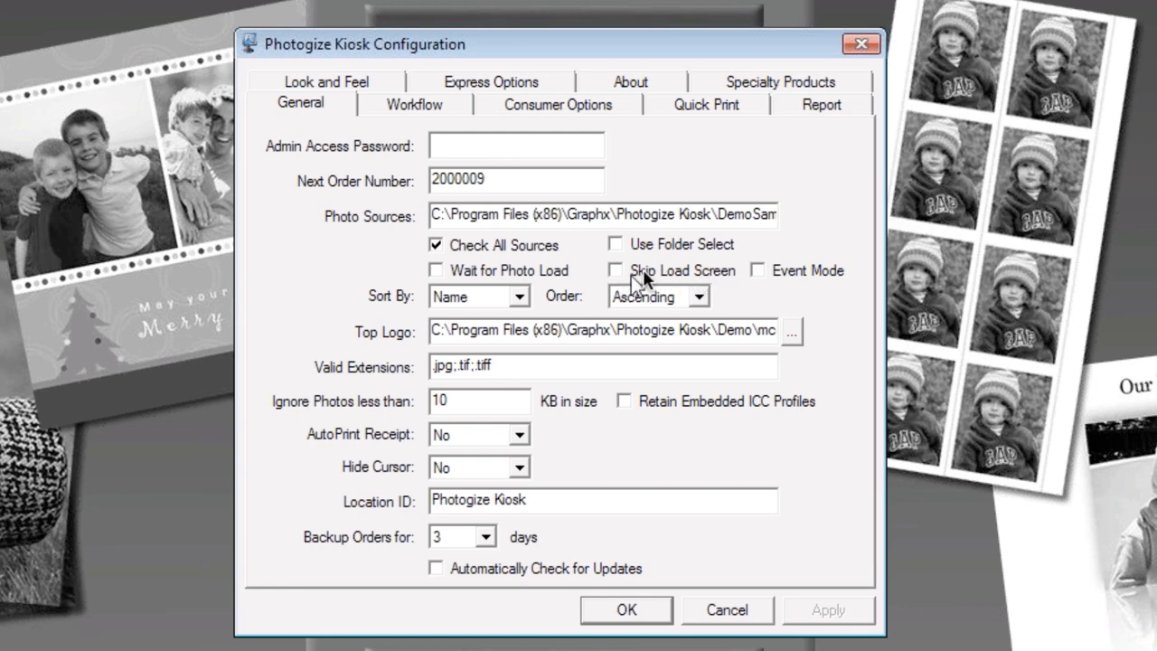
{"action": "mouse_move", "coordinate": [630, 289]}
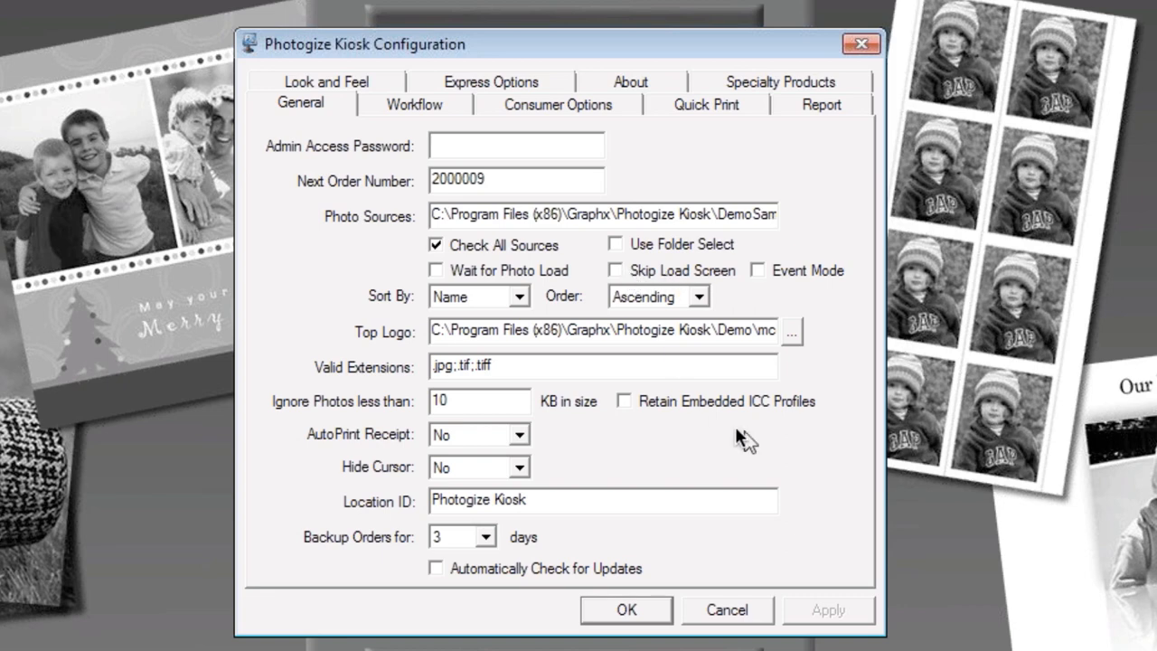
{"action": "mouse_move", "coordinate": [682, 583]}
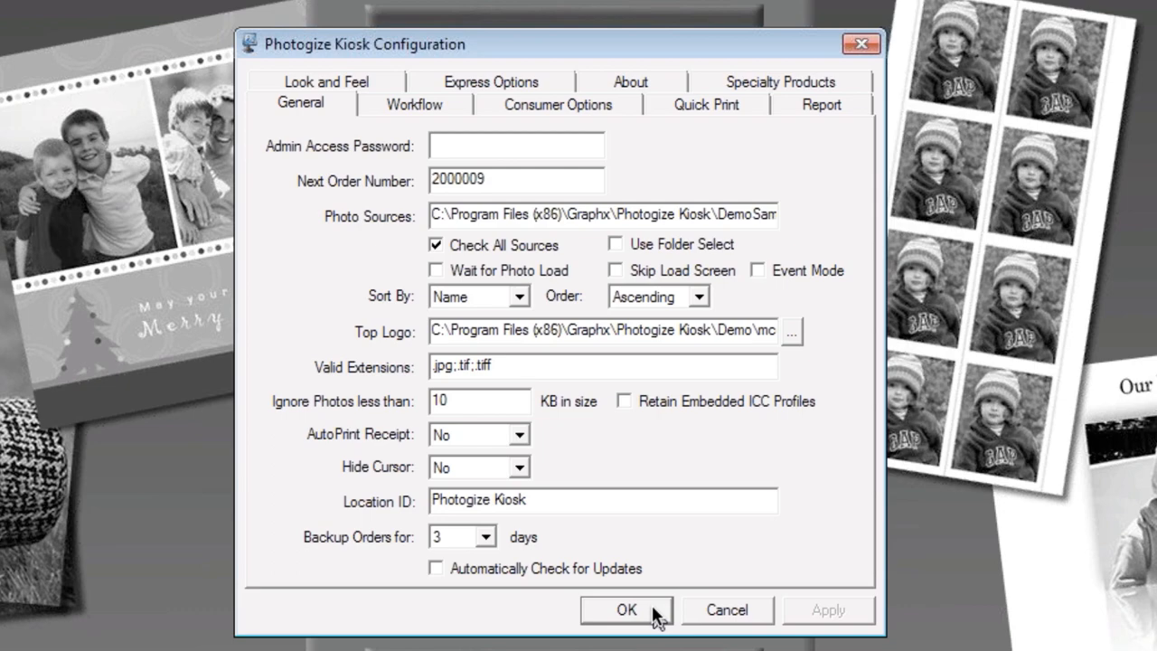
{"action": "left_click", "coordinate": [625, 609]}
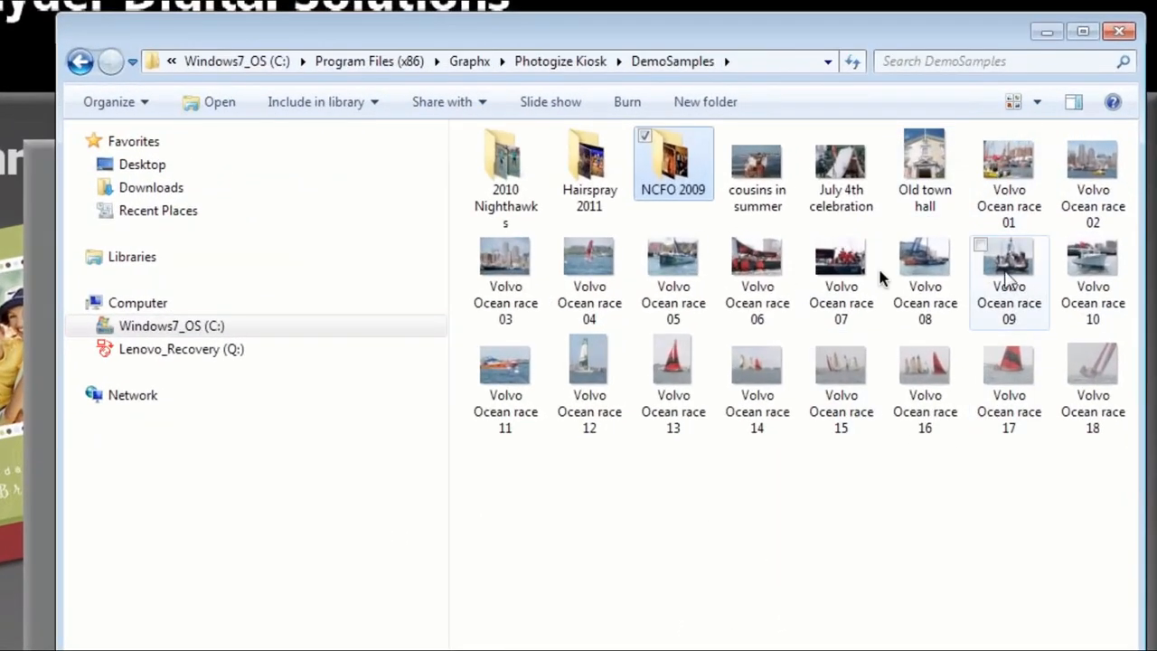
{"action": "mouse_move", "coordinate": [818, 443]}
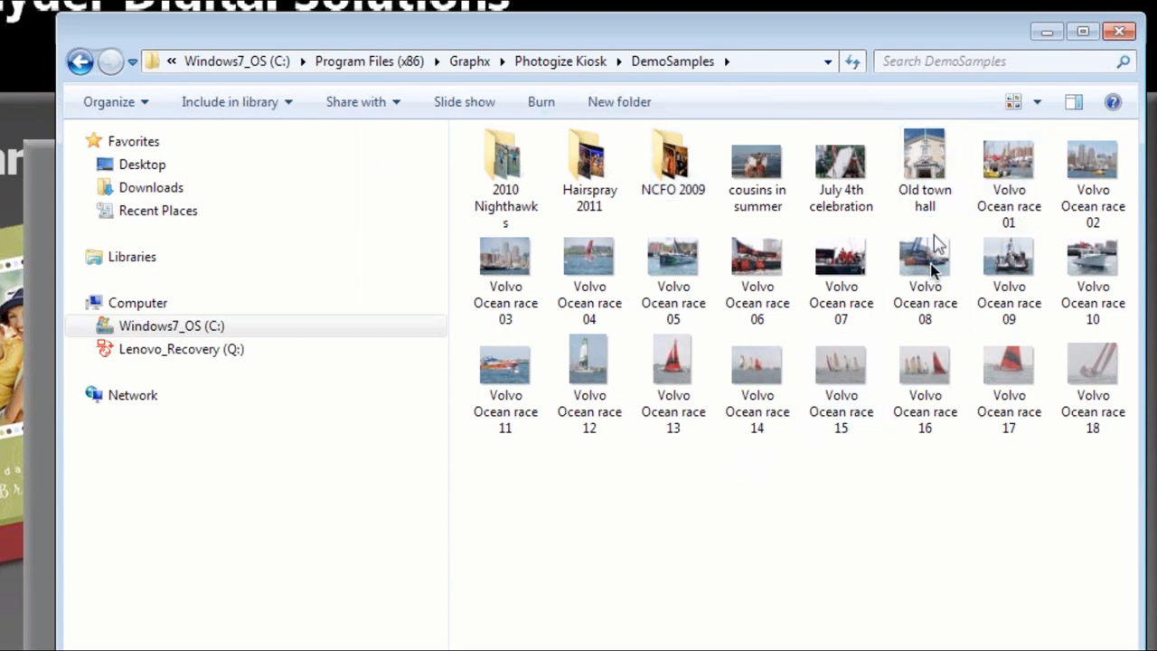
{"action": "mouse_move", "coordinate": [923, 371]}
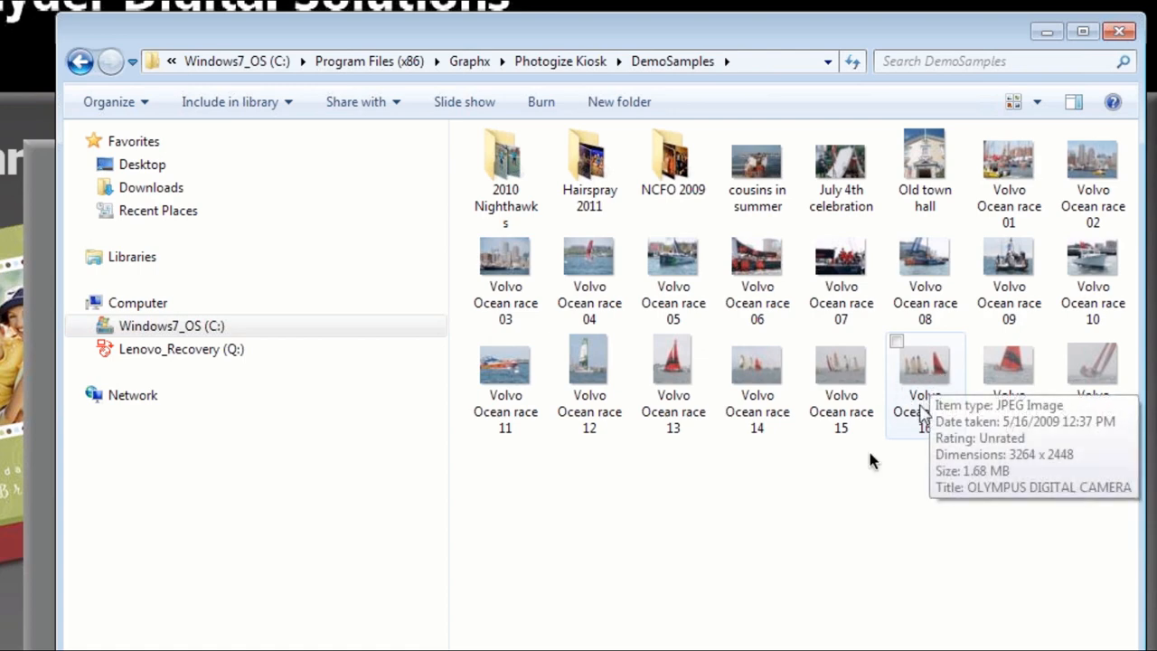
{"action": "mouse_move", "coordinate": [673, 163]}
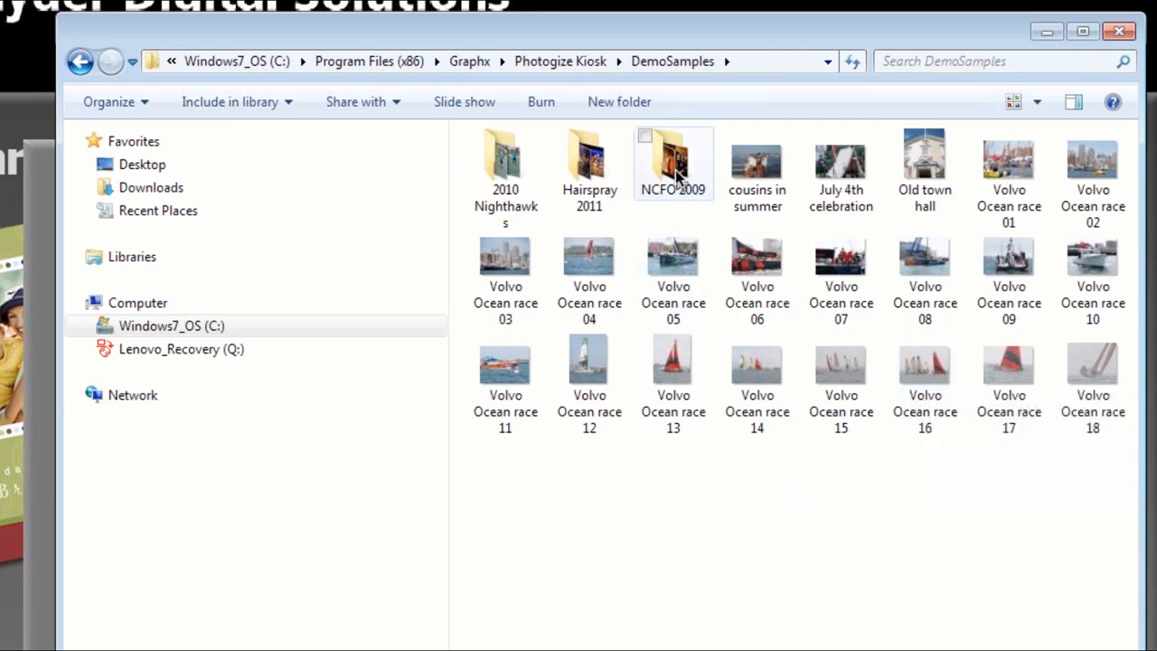
{"action": "double_click", "coordinate": [672, 153]}
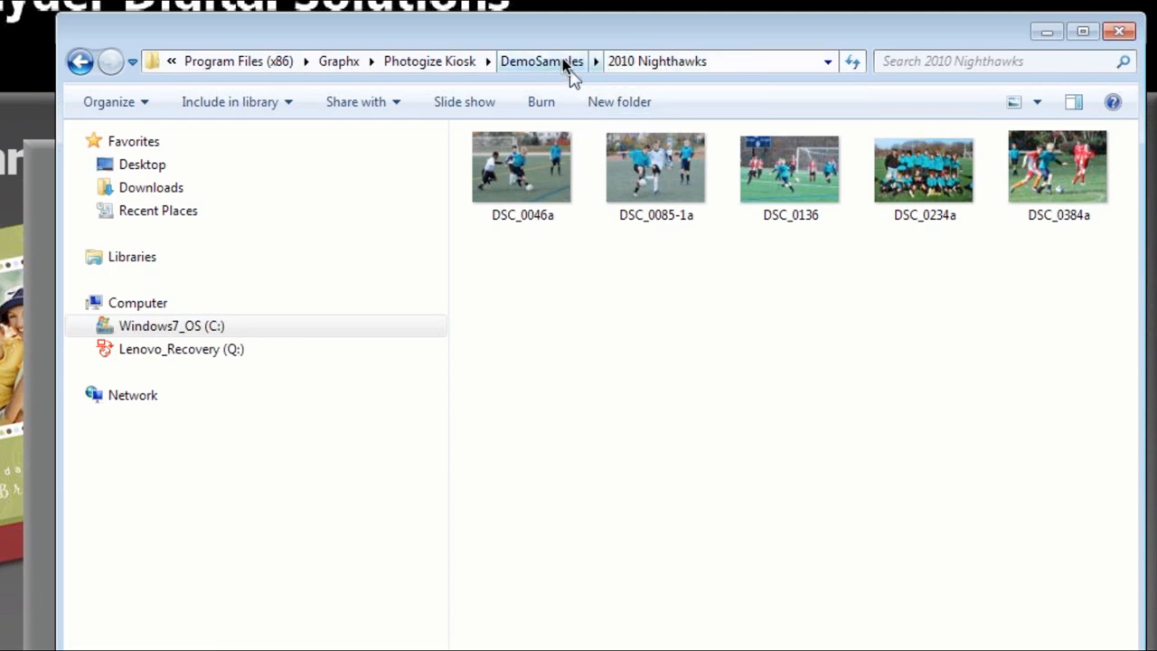
{"action": "left_click", "coordinate": [541, 61]}
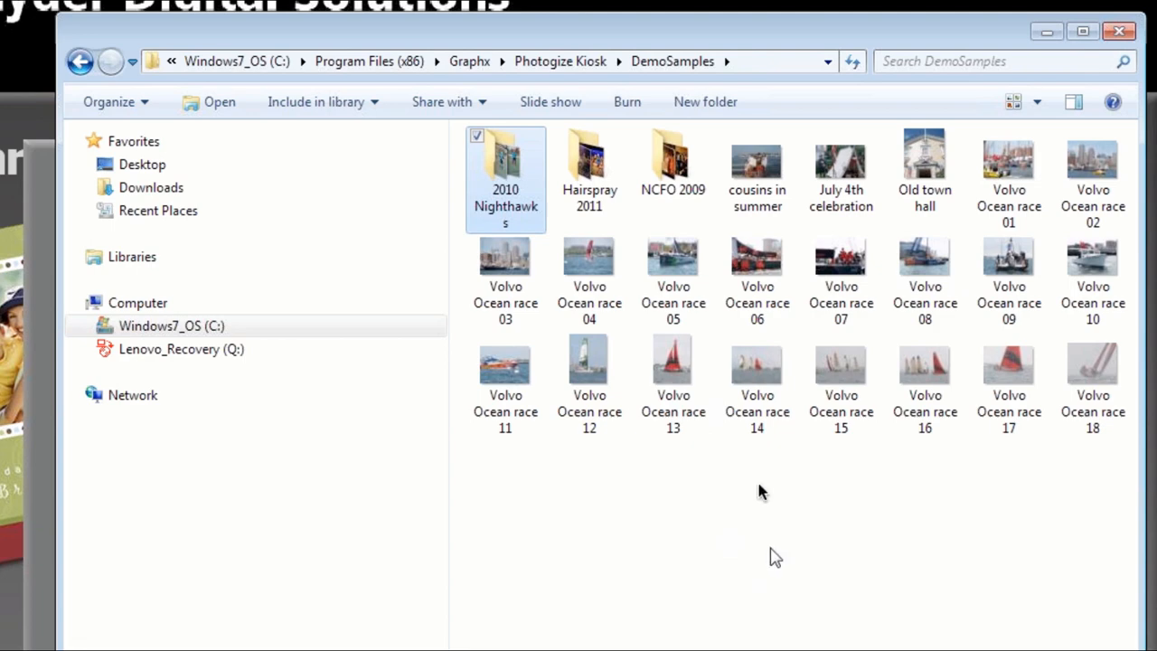
{"action": "mouse_move", "coordinate": [764, 492]}
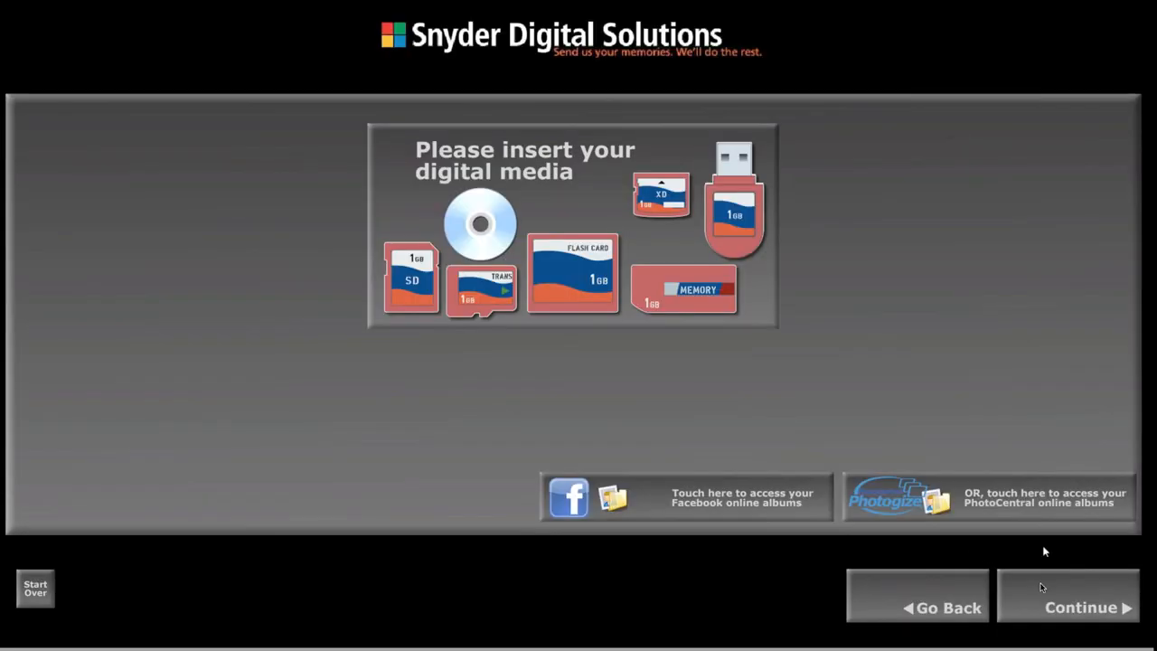
- Continue past 'Please insert your digital media' to show the 63 demo photos
{"action": "left_click", "coordinate": [1068, 606]}
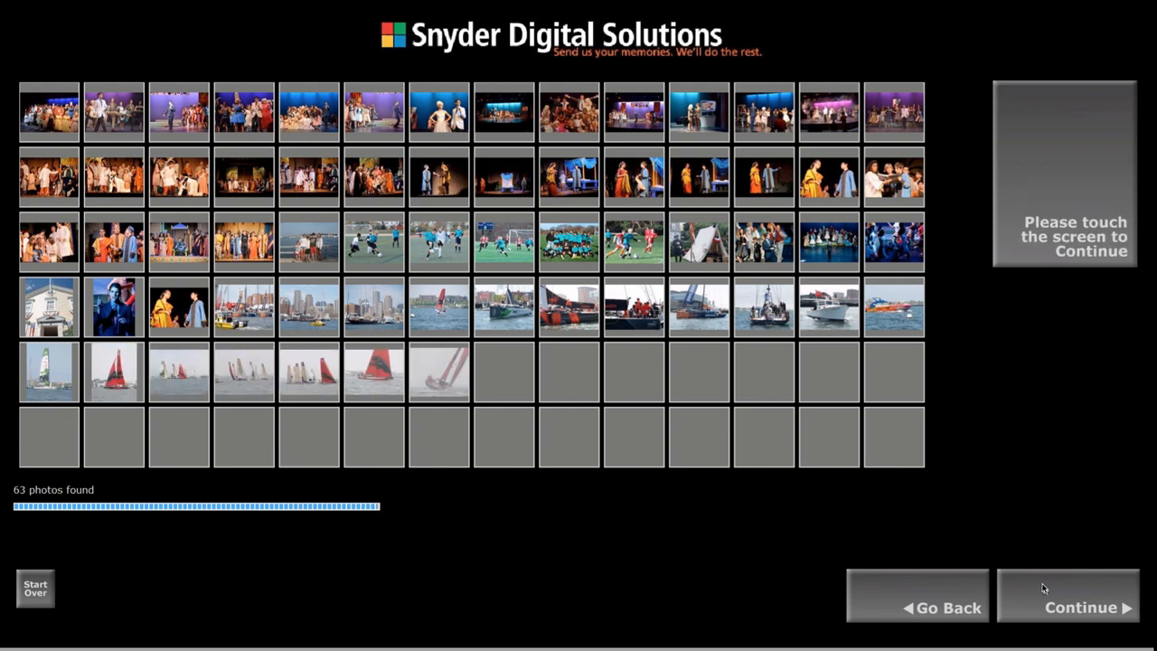
{"action": "mouse_move", "coordinate": [98, 491]}
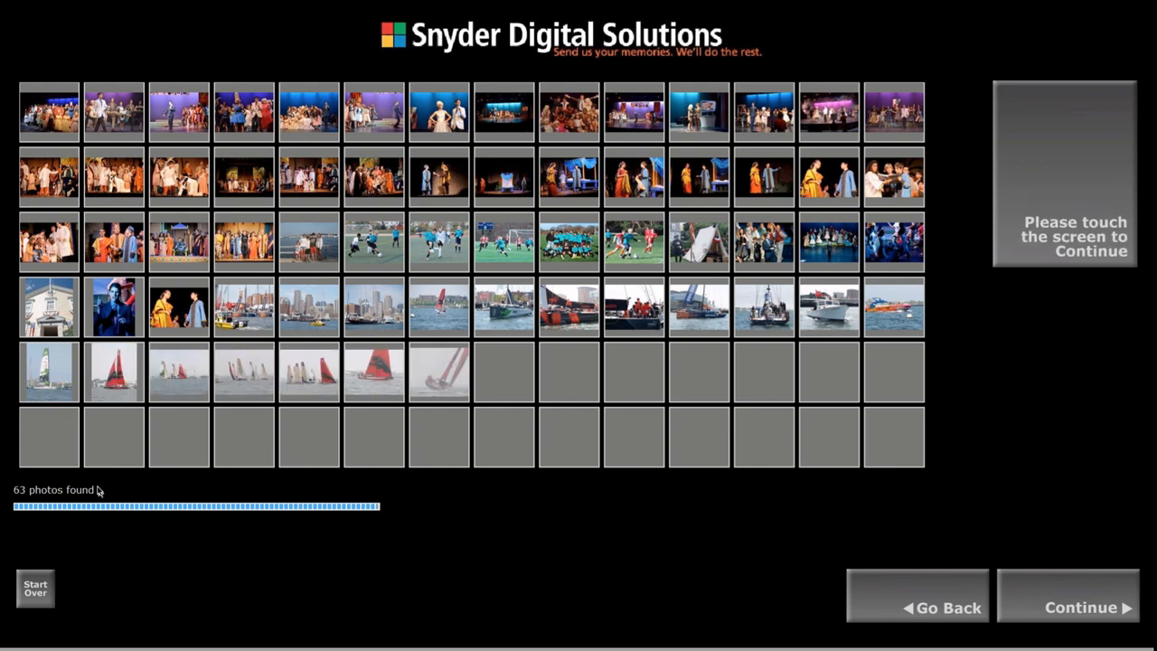
{"action": "mouse_move", "coordinate": [449, 353]}
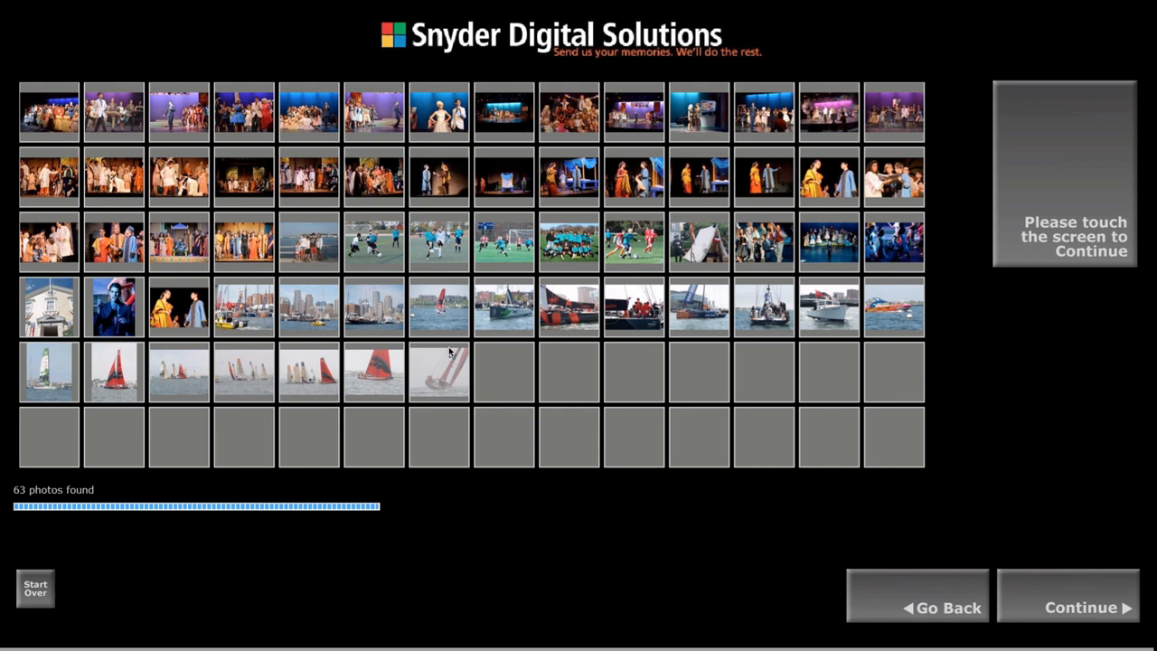
{"action": "mouse_move", "coordinate": [455, 351]}
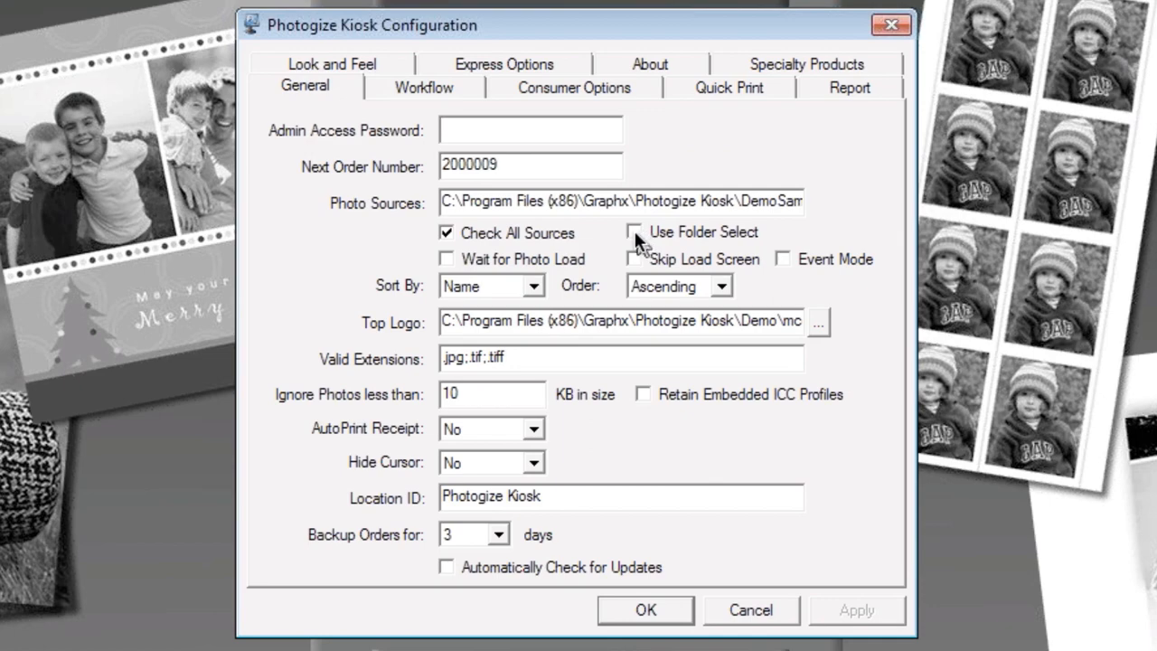
- Enable Use Folder Select on the General tab and confirm with OK
{"action": "left_click", "coordinate": [634, 231]}
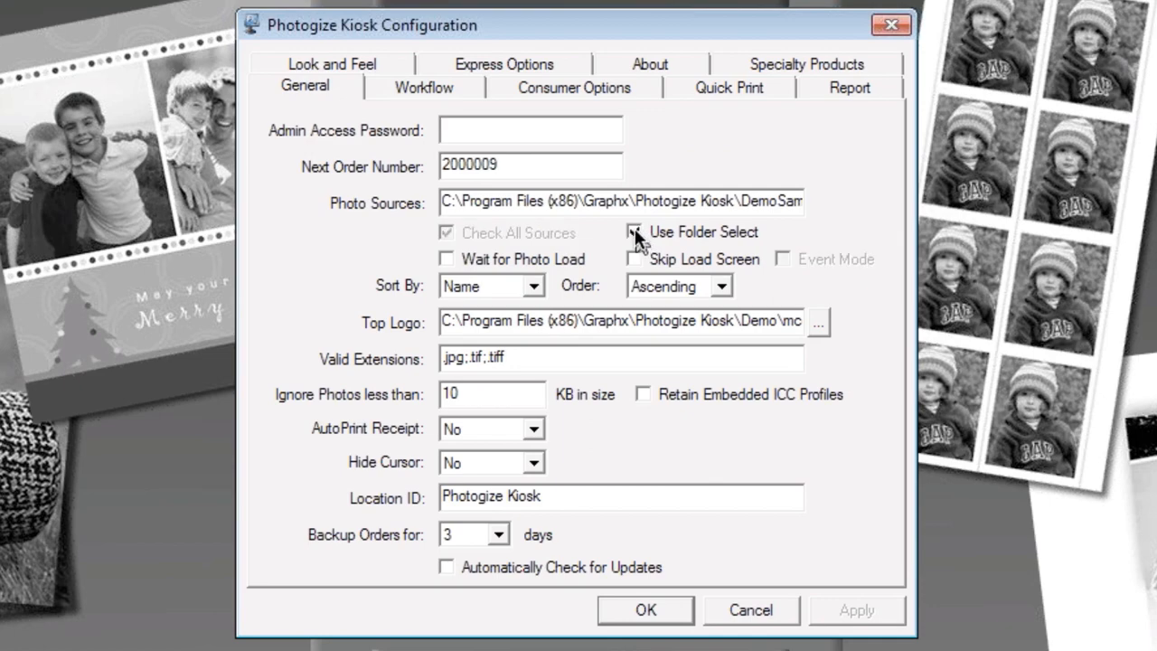
{"action": "left_click", "coordinate": [644, 609]}
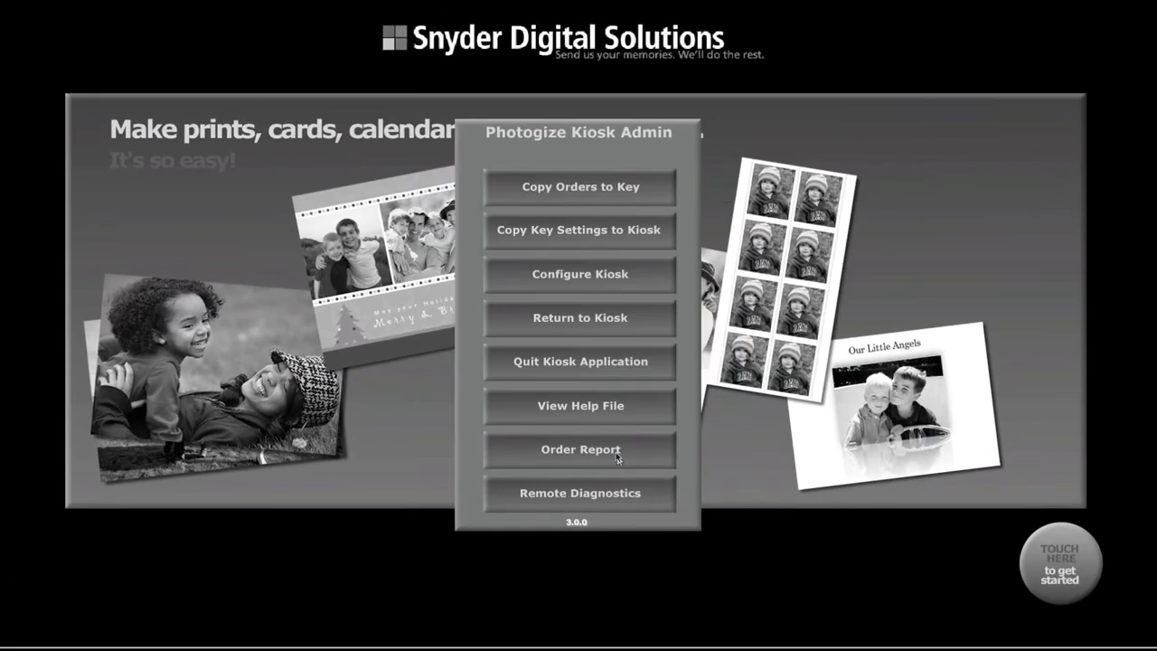
- Return to the kiosk and add the 21-photo beach folder to the selection
{"action": "left_click", "coordinate": [580, 318]}
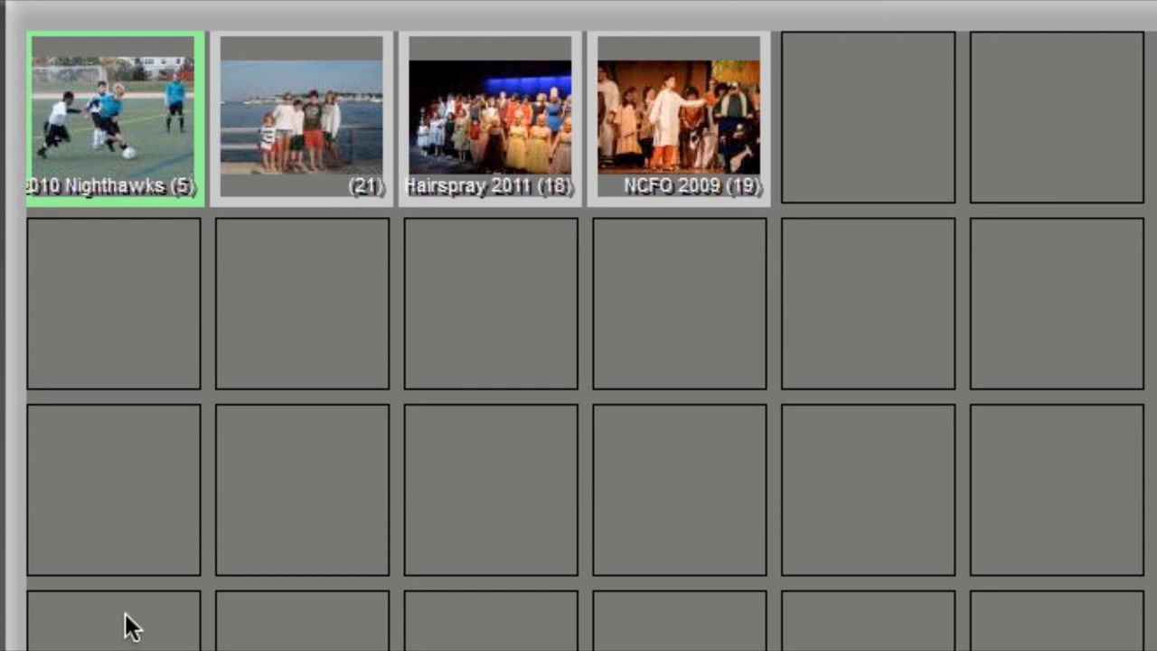
{"action": "mouse_move", "coordinate": [167, 145]}
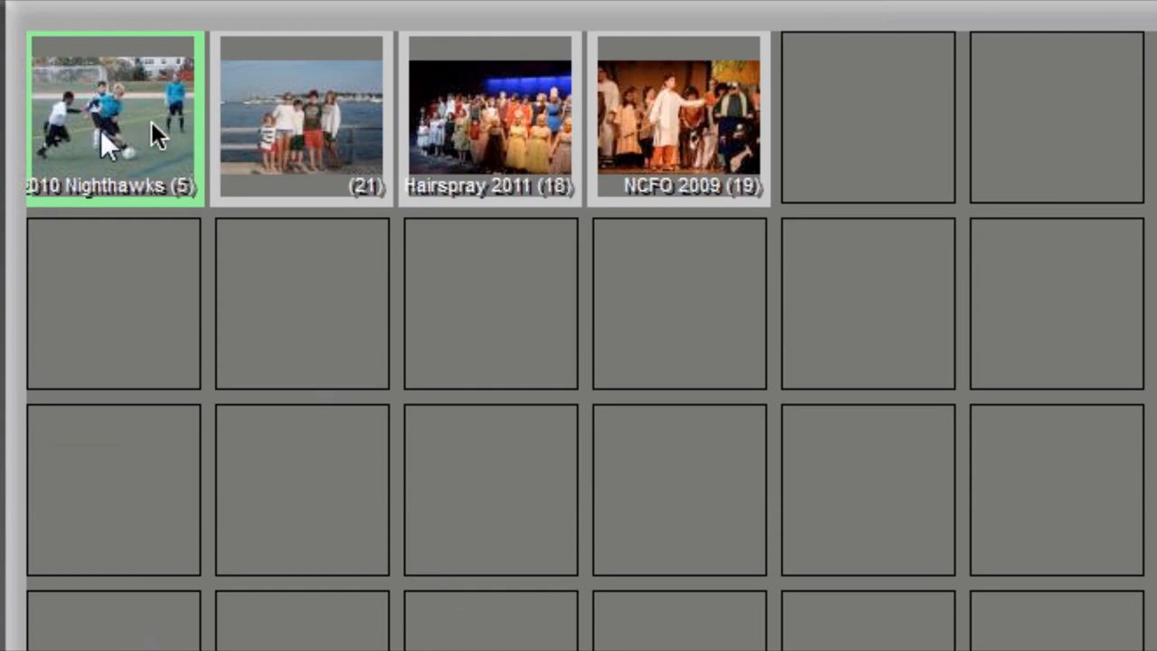
{"action": "mouse_move", "coordinate": [135, 145]}
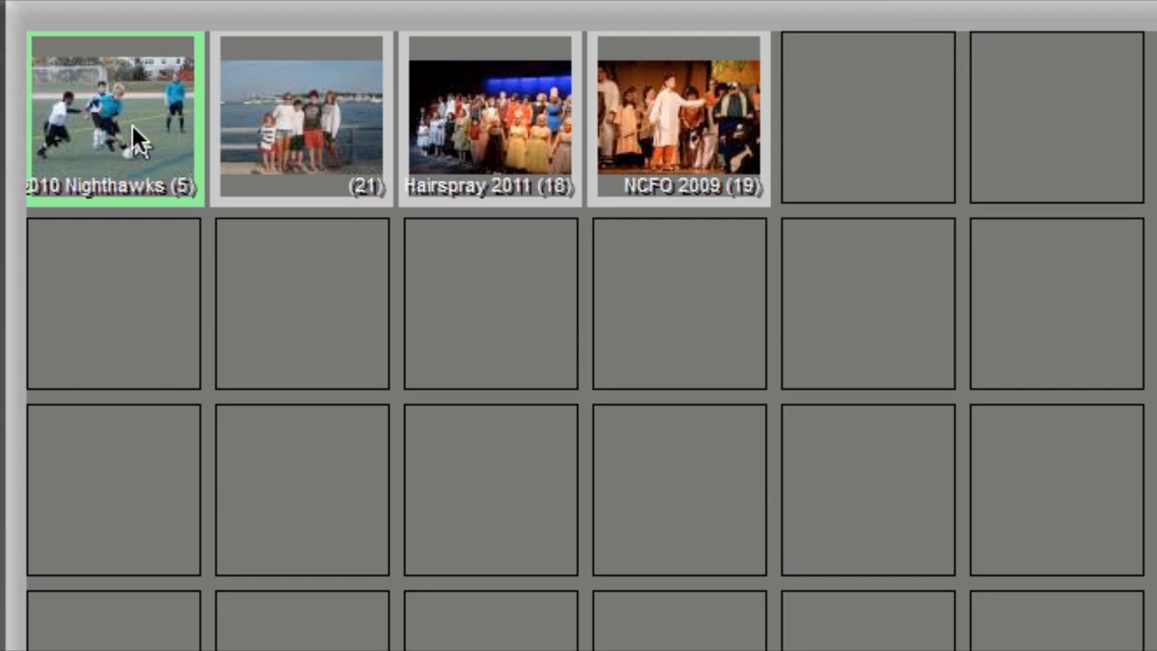
{"action": "mouse_move", "coordinate": [203, 145]}
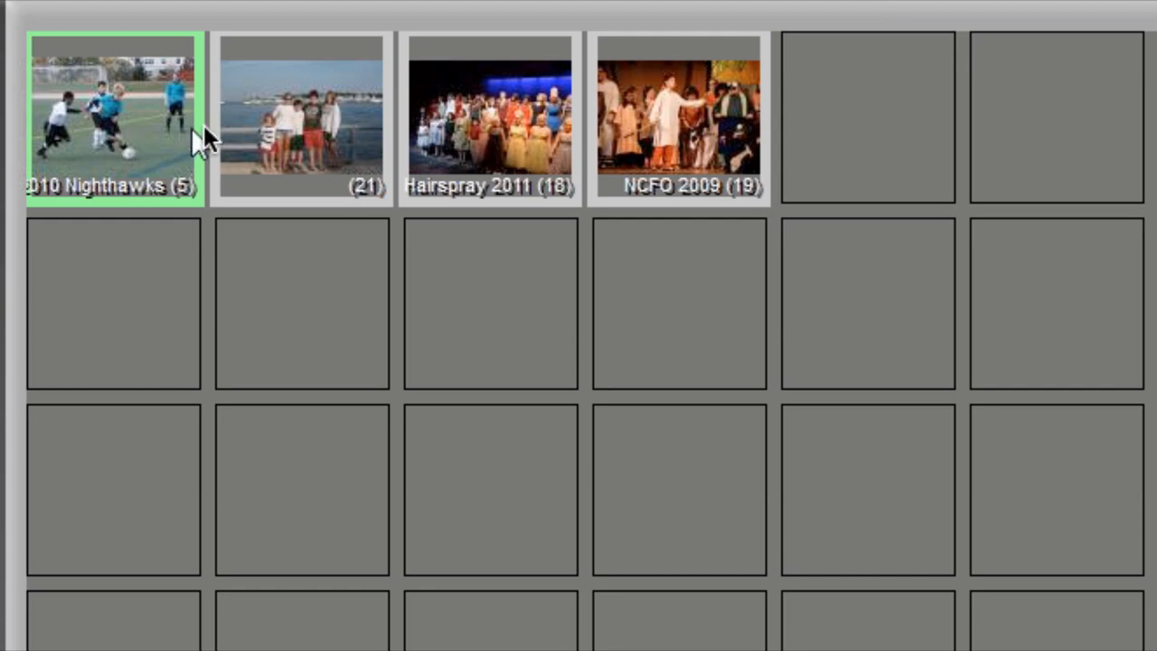
{"action": "mouse_move", "coordinate": [344, 149]}
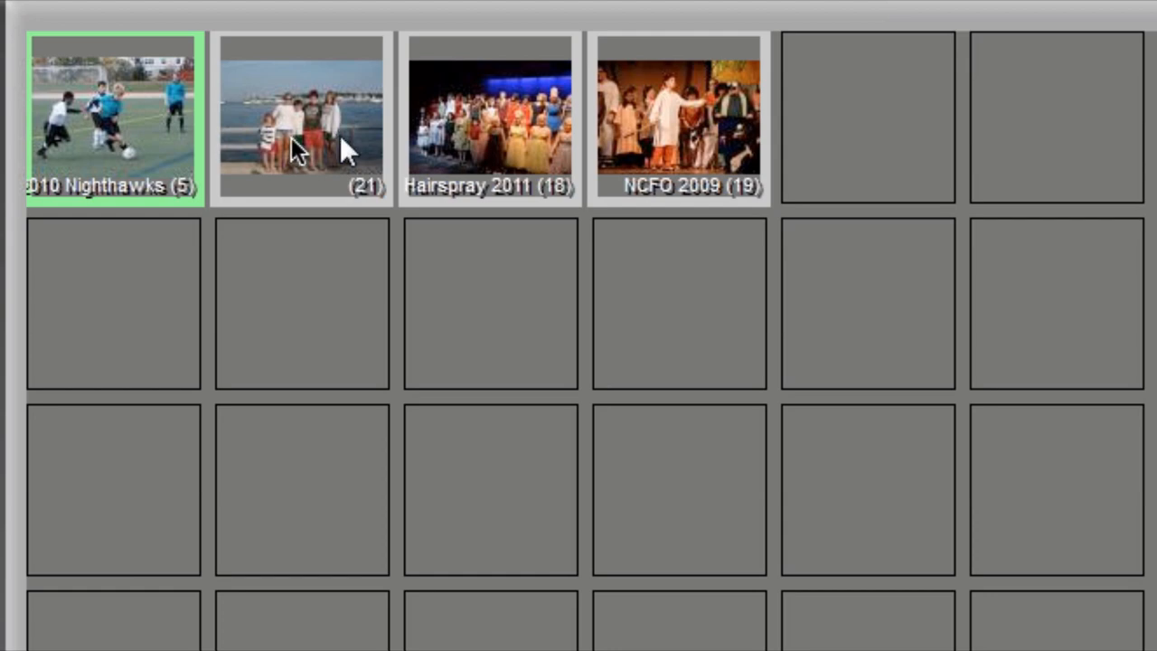
{"action": "mouse_move", "coordinate": [667, 122]}
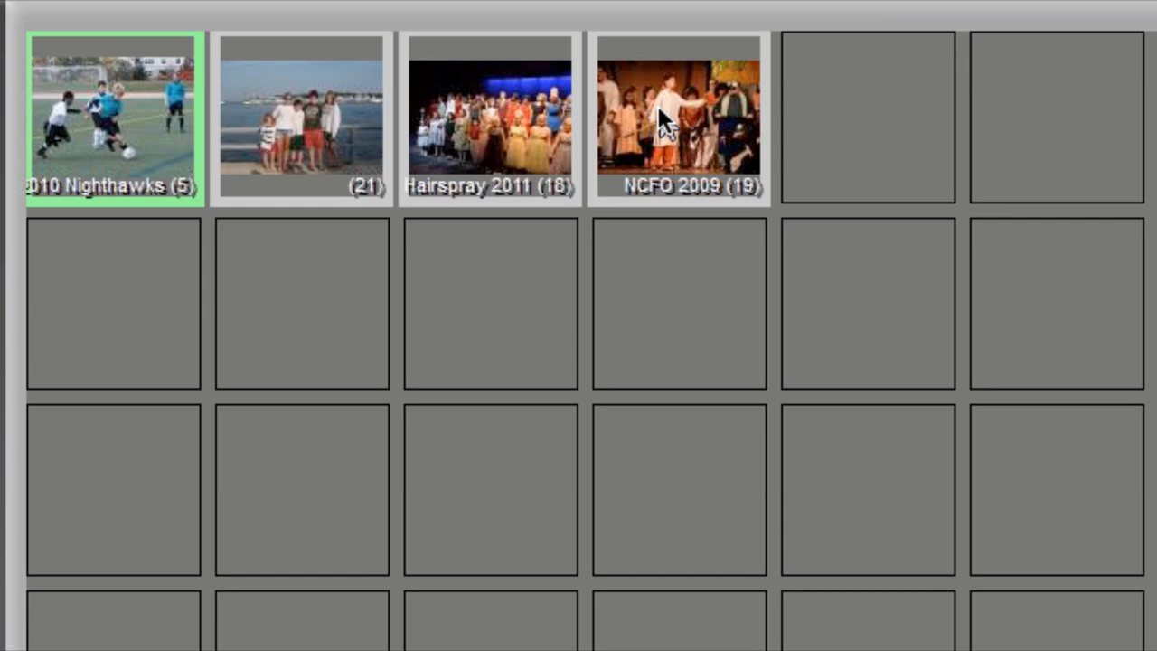
{"action": "mouse_move", "coordinate": [321, 167]}
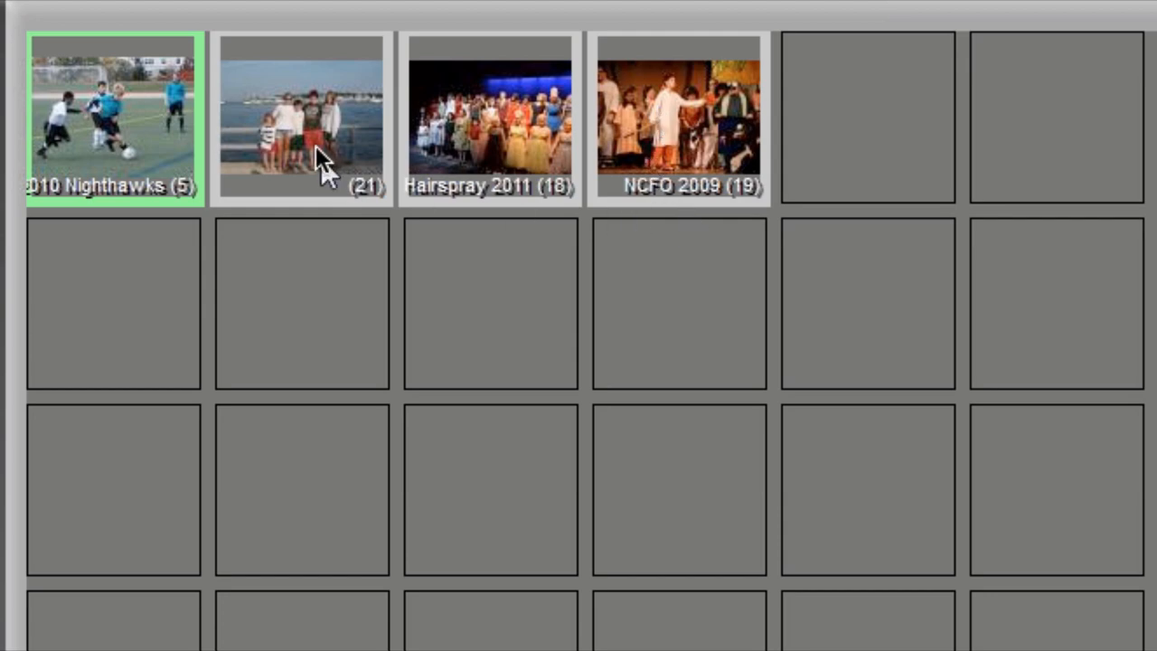
{"action": "left_click", "coordinate": [301, 117]}
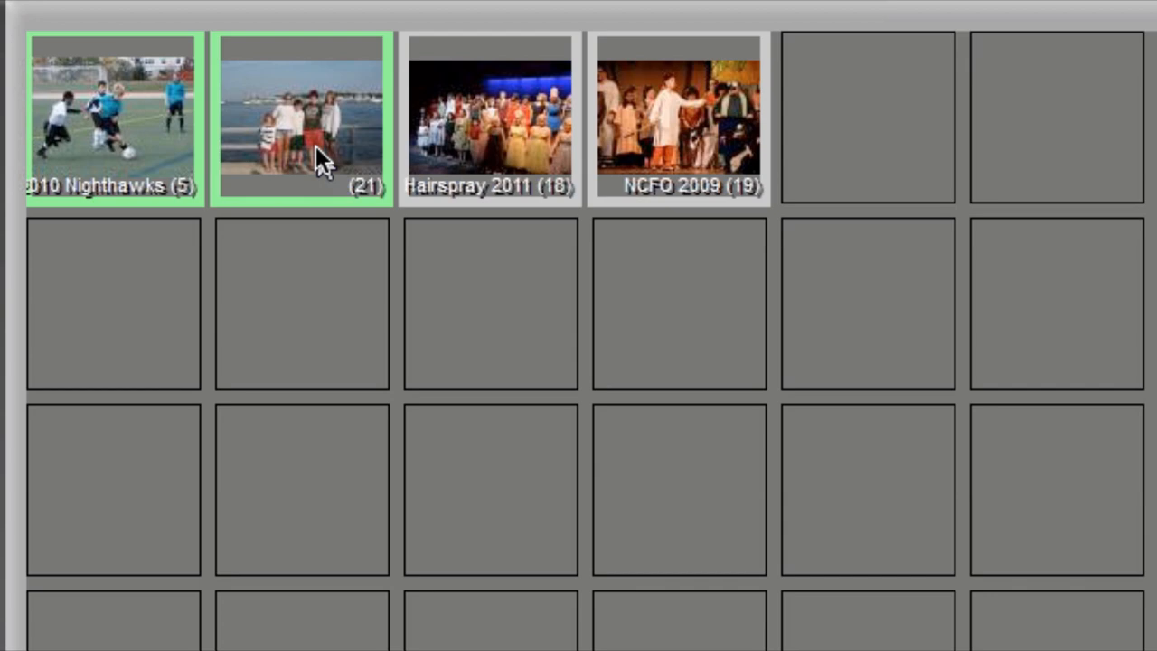
{"action": "mouse_move", "coordinate": [104, 150]}
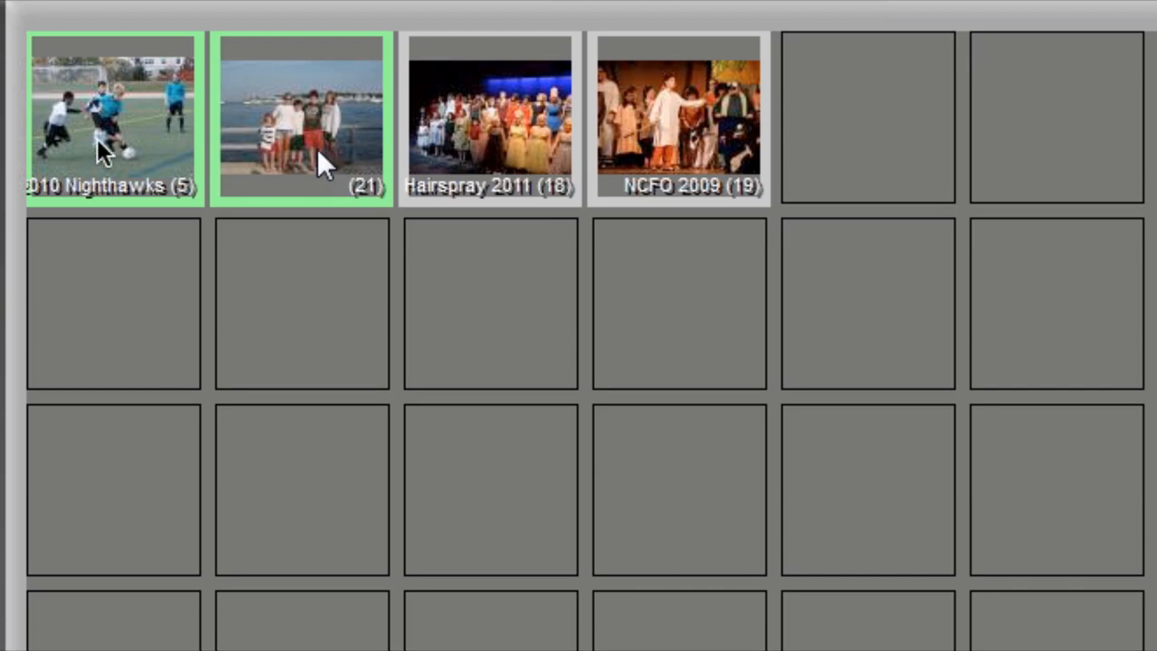
{"action": "mouse_move", "coordinate": [108, 163]}
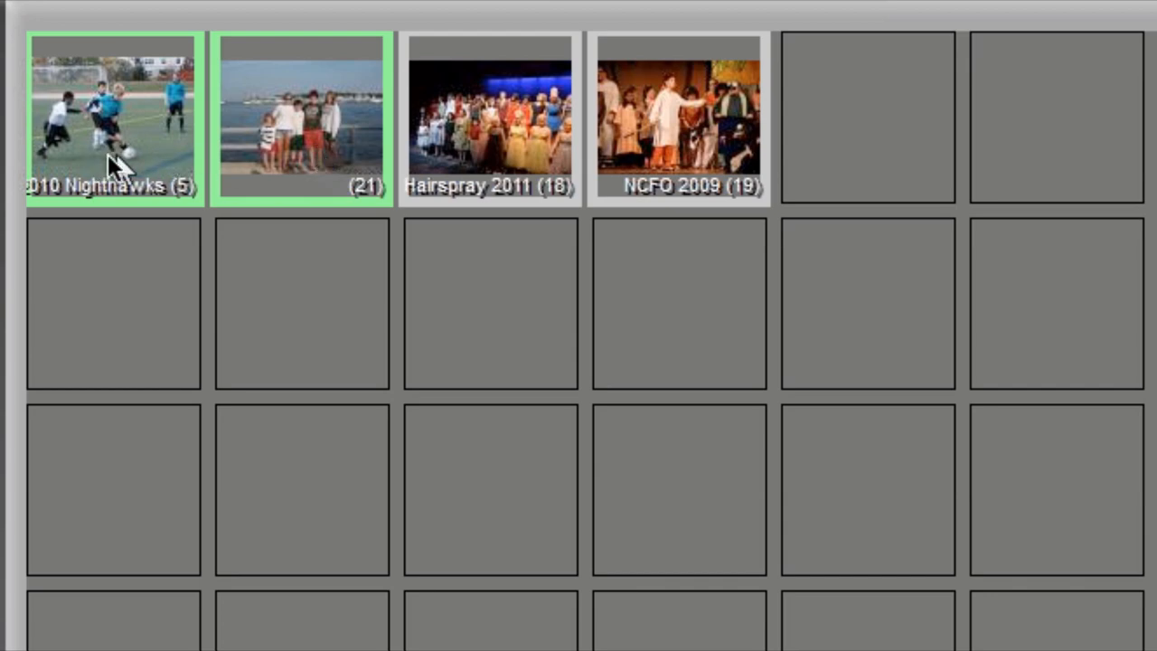
{"action": "mouse_move", "coordinate": [135, 154]}
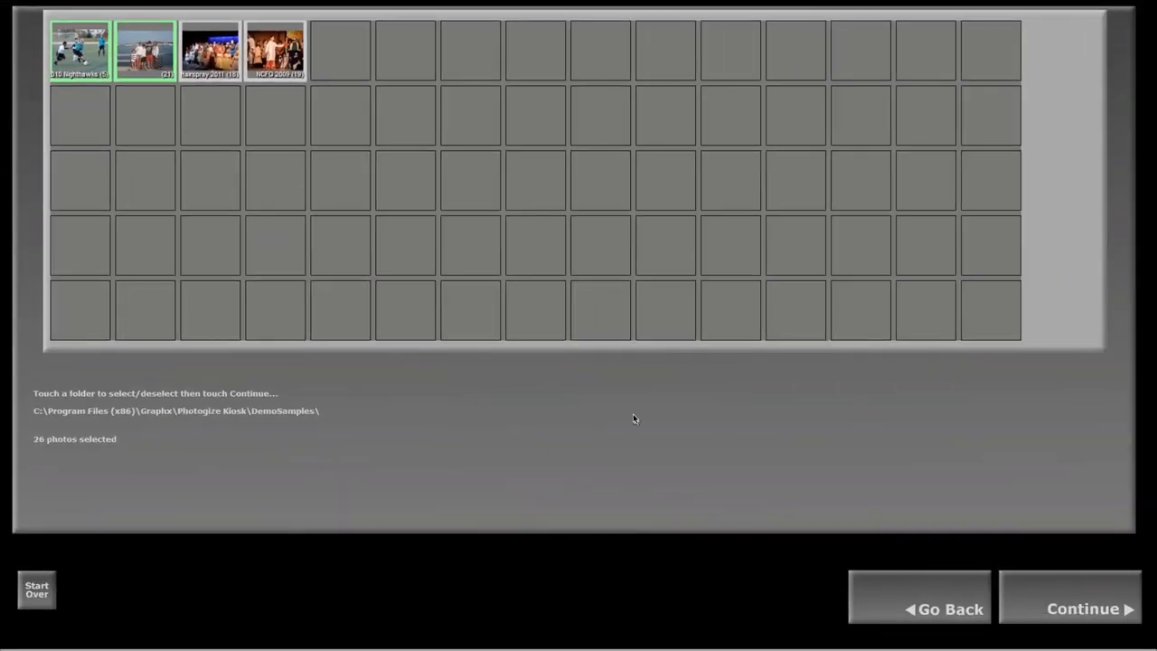
- Load only the 19 NCFO 2009 photos and browse Get Creative greeting cards and photo pages
{"action": "left_click", "coordinate": [1082, 607]}
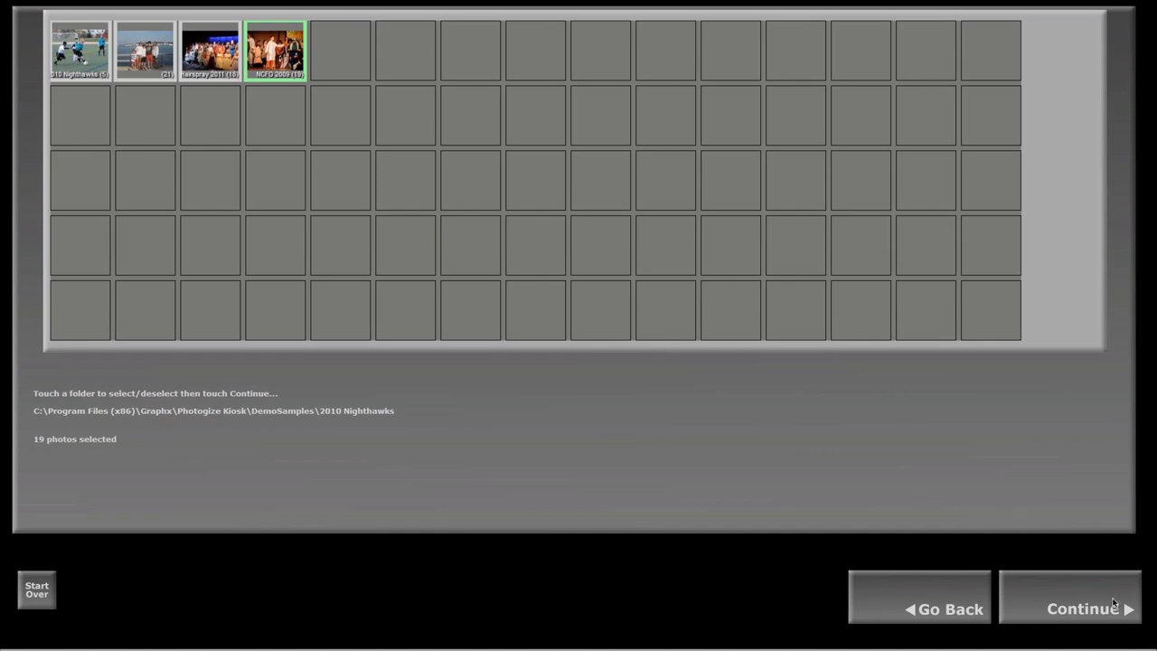
{"action": "left_click", "coordinate": [1071, 607]}
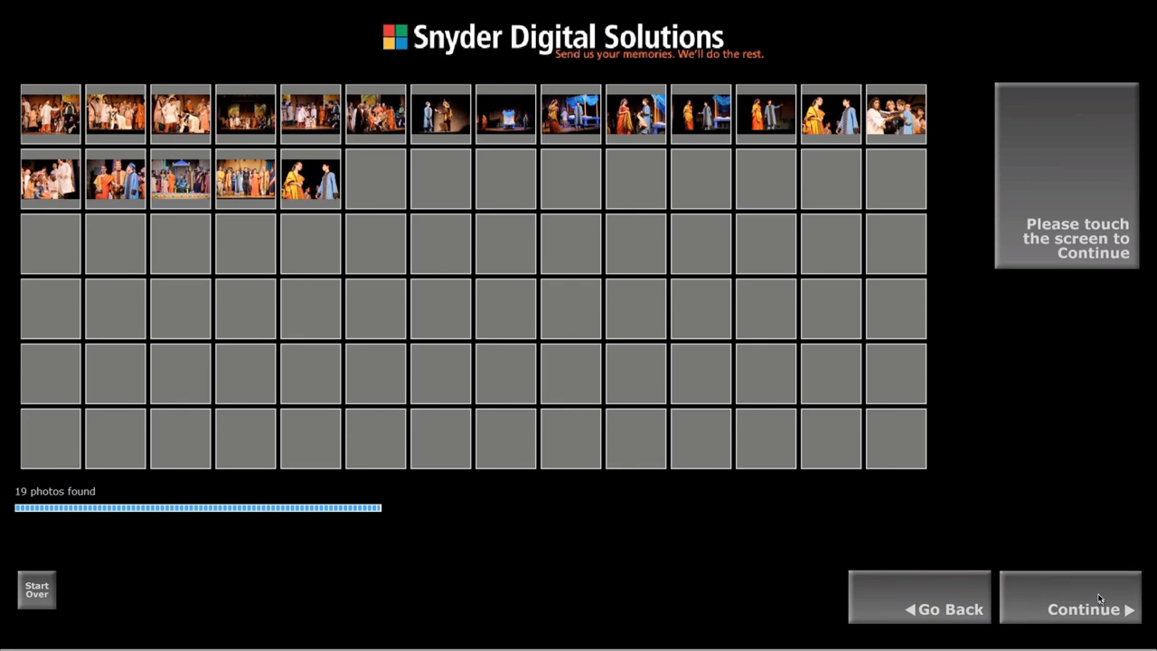
{"action": "left_click", "coordinate": [1083, 608]}
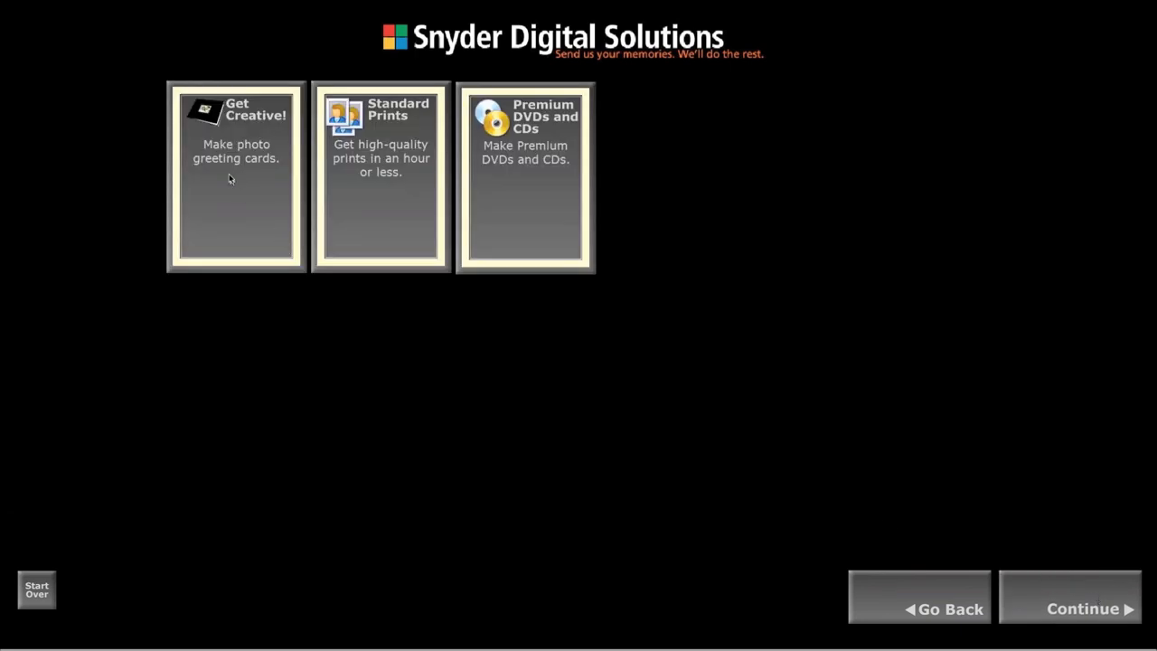
{"action": "left_click", "coordinate": [236, 176]}
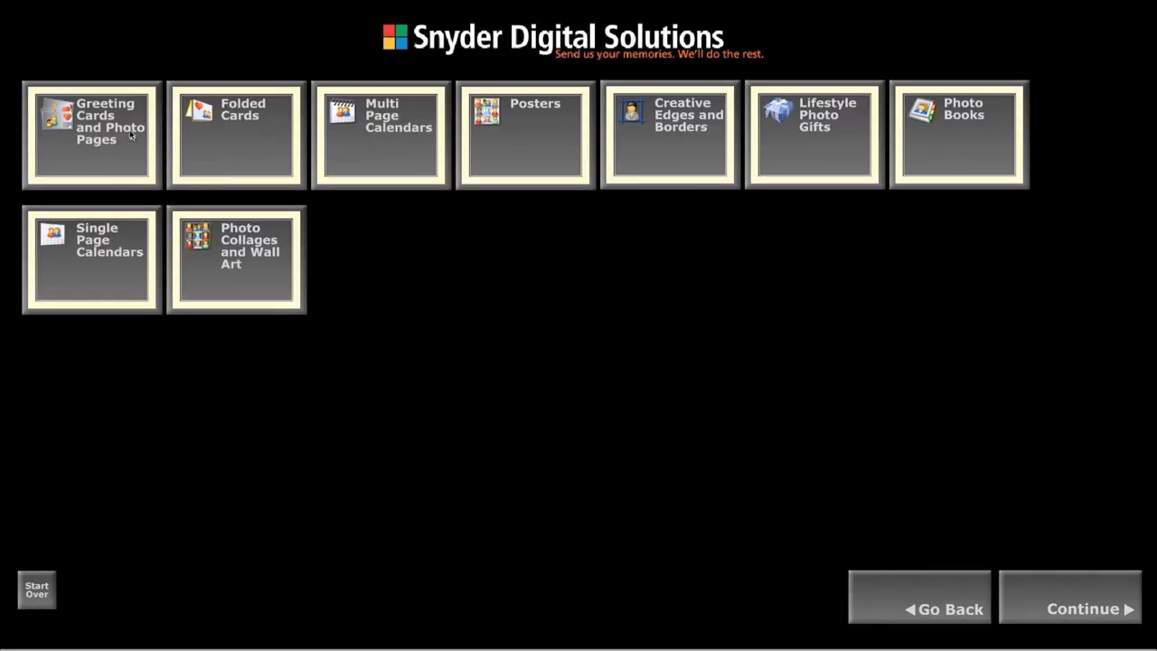
{"action": "left_click", "coordinate": [91, 120]}
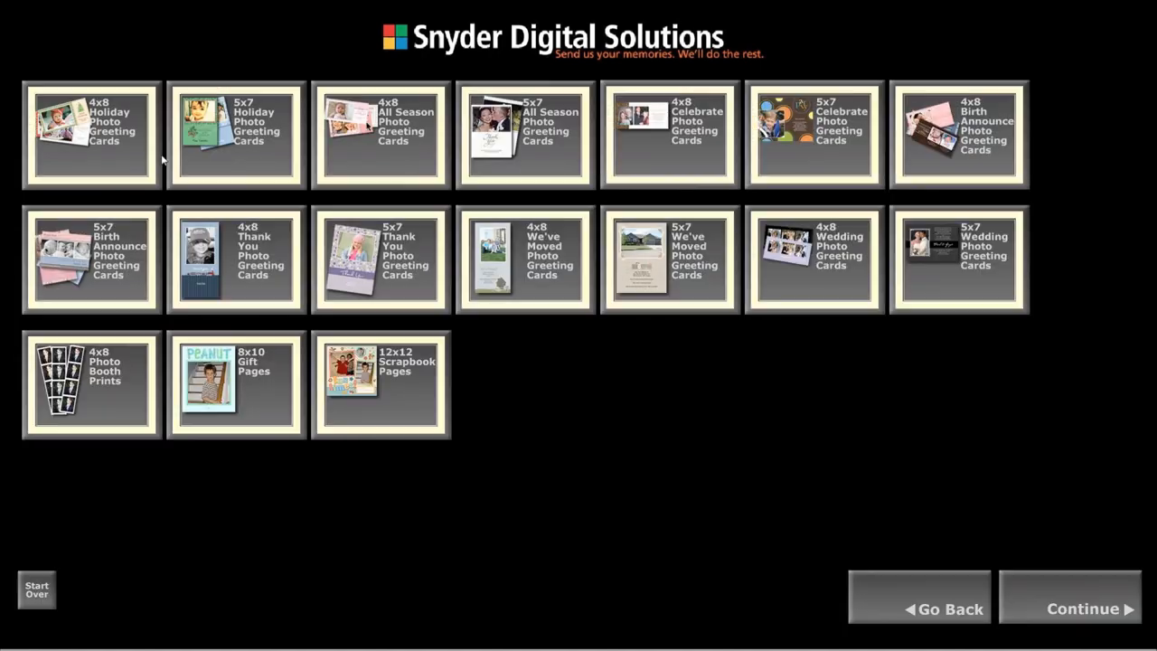